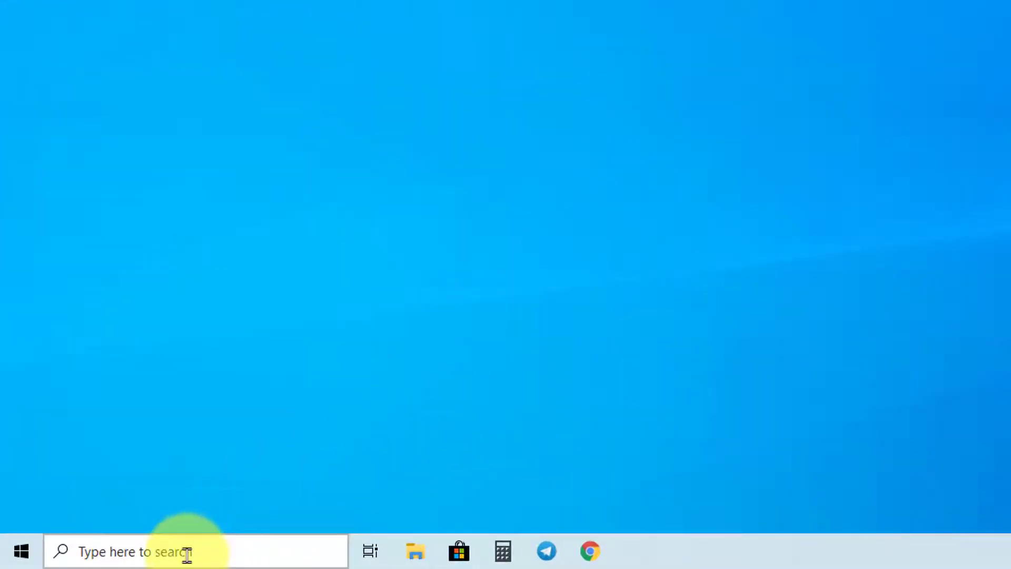
Search the taskbar for 'cmd' to find Command Prompt
click(187, 551)
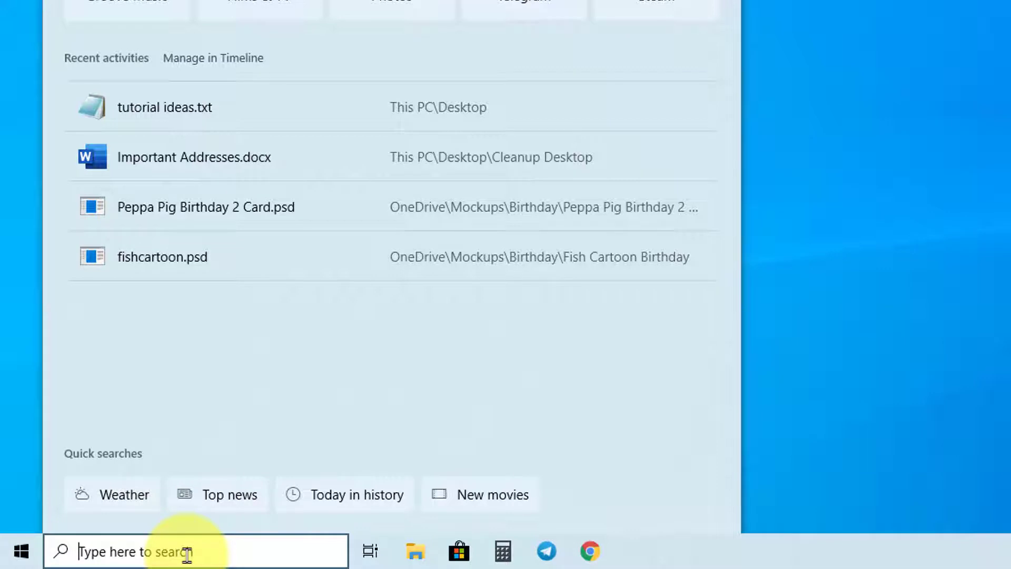
text(cmd)
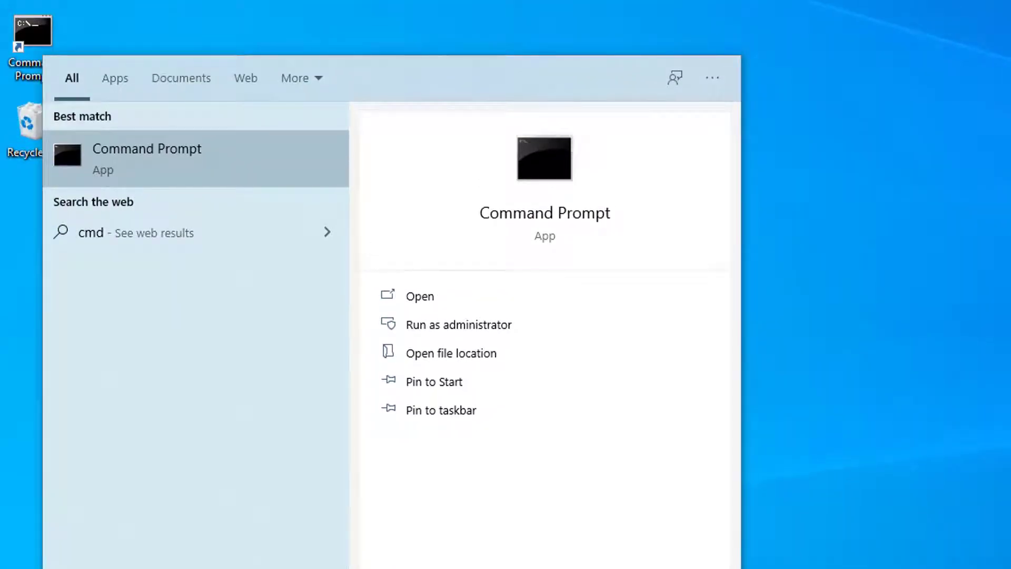
mouse_move(261, 153)
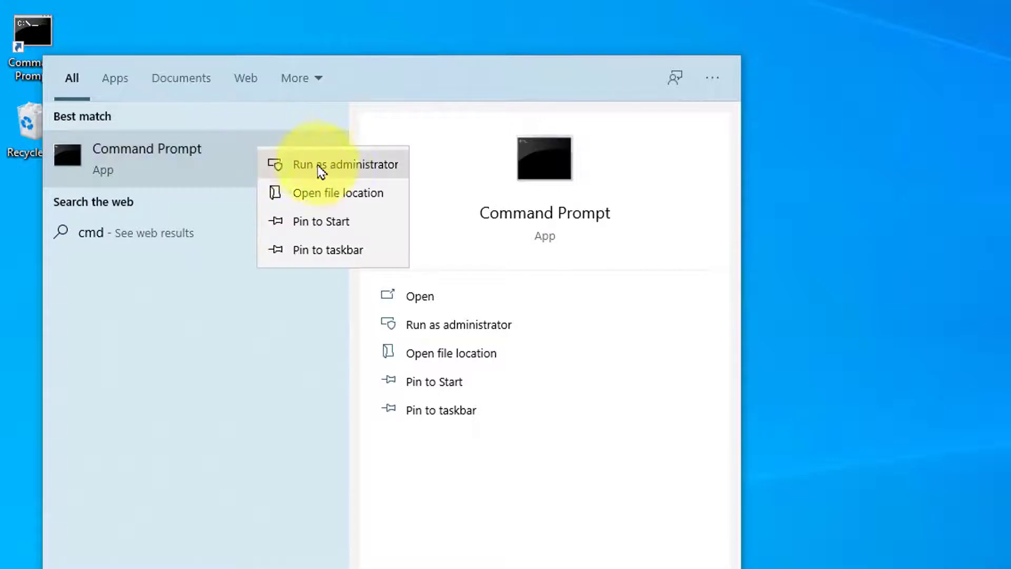
Run Command Prompt as administrator and approve the User Account Control prompt
click(345, 164)
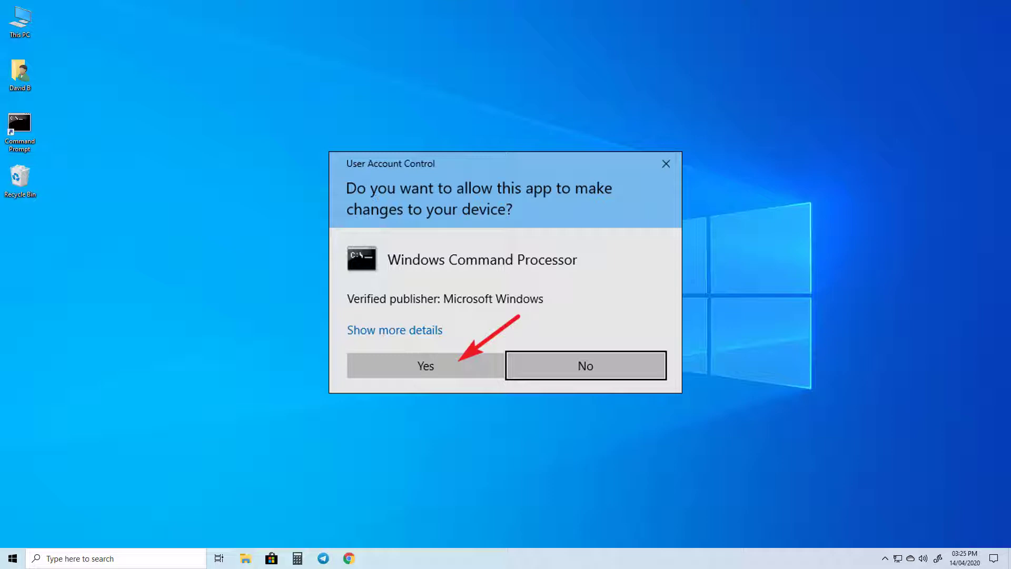
click(425, 366)
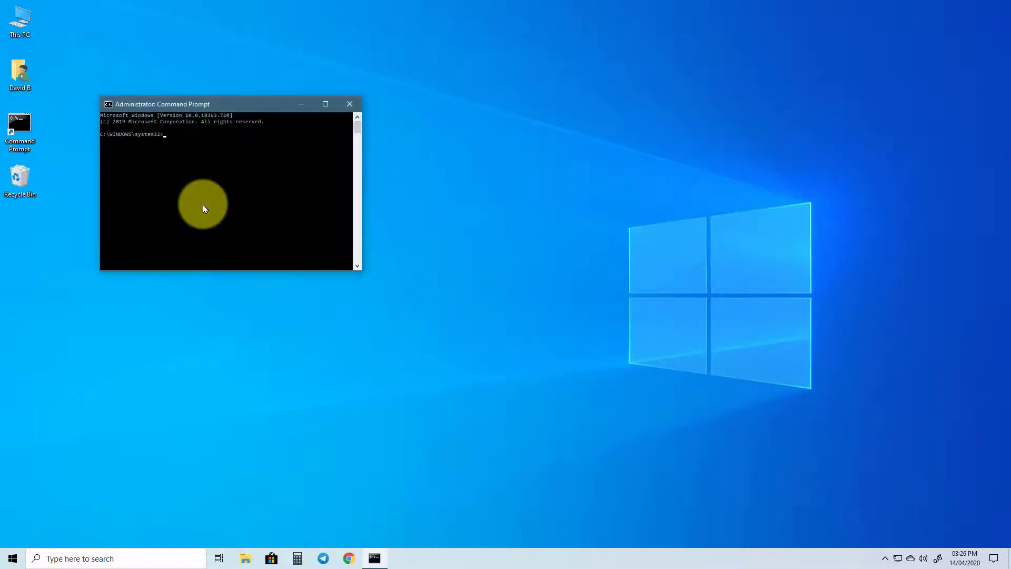
Run 'net user administrator /active:yes' in the elevated Command Prompt
drag(161, 103, 215, 121)
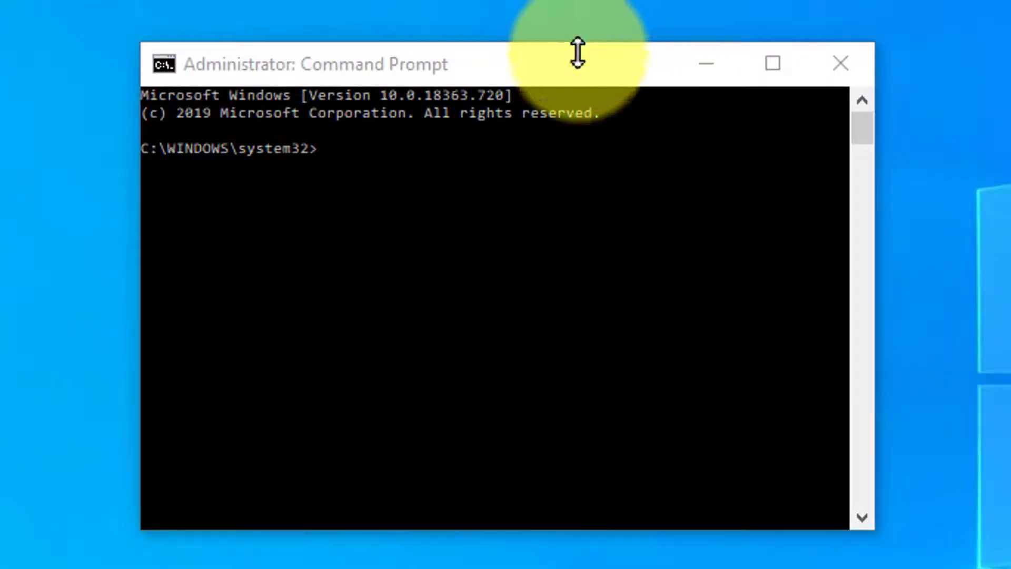
text(net user administrator /active:yes)
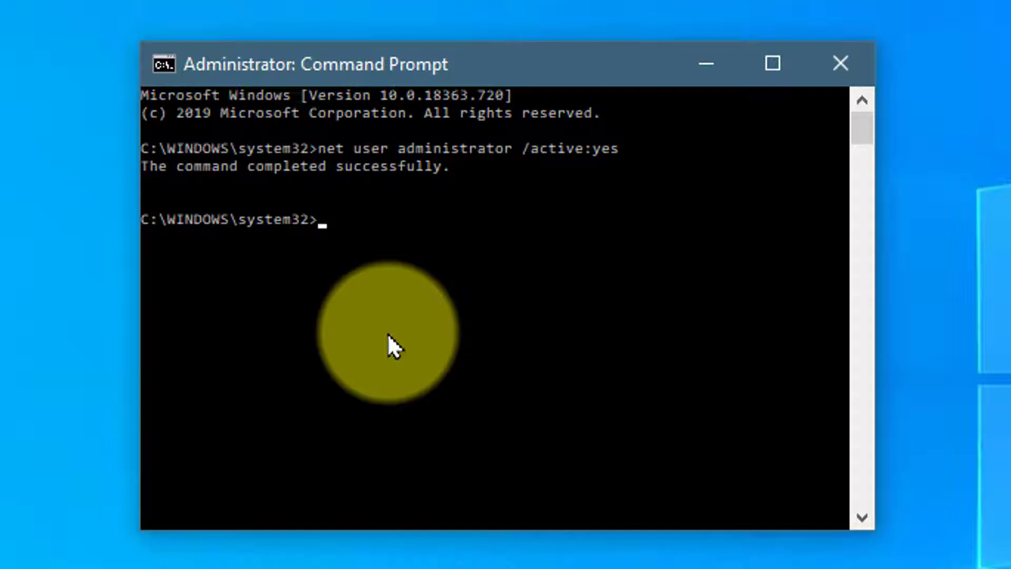
mouse_move(683, 232)
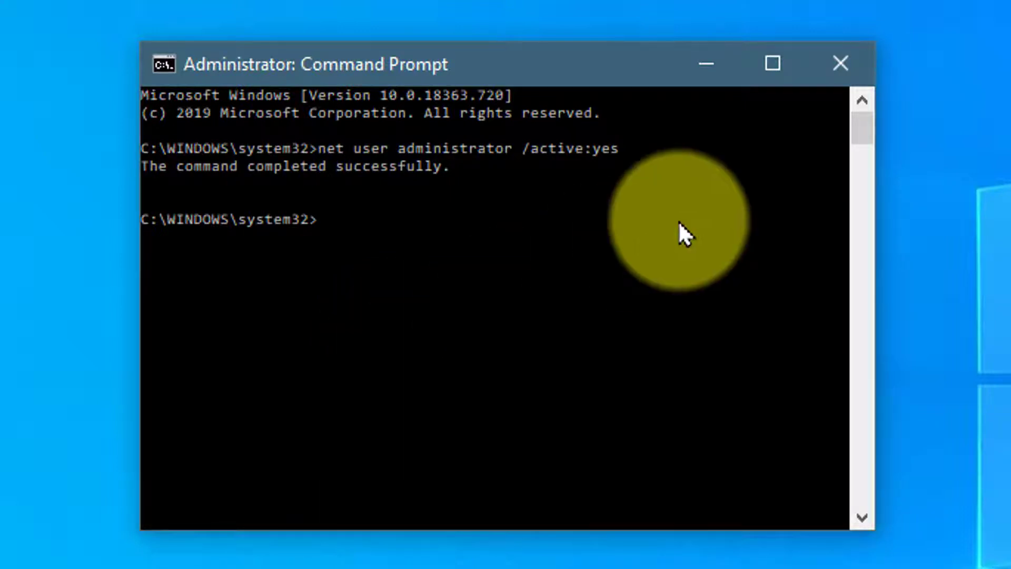
mouse_move(840, 63)
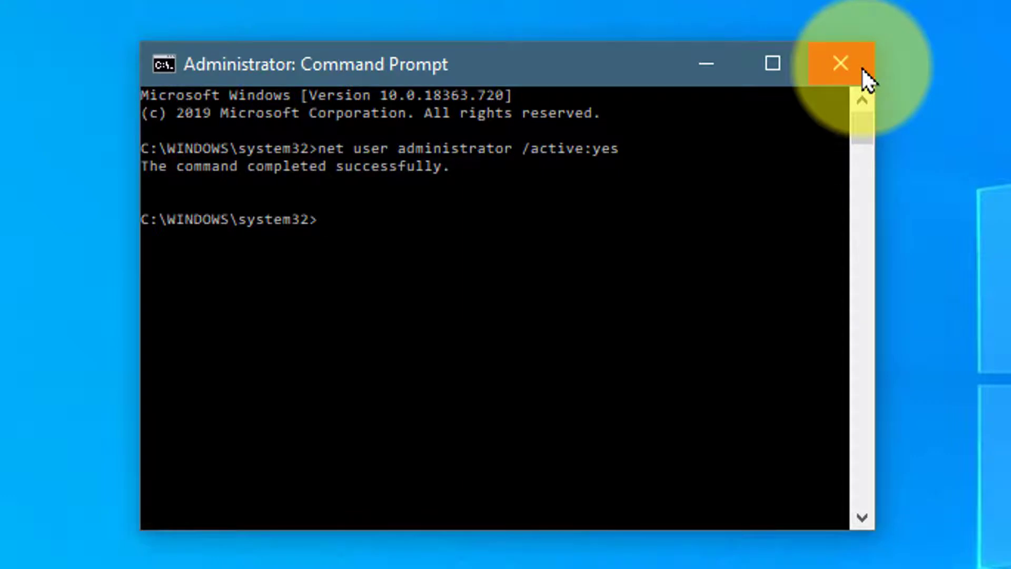
Close Command Prompt and view the user accounts listed under the Start menu account name
click(839, 63)
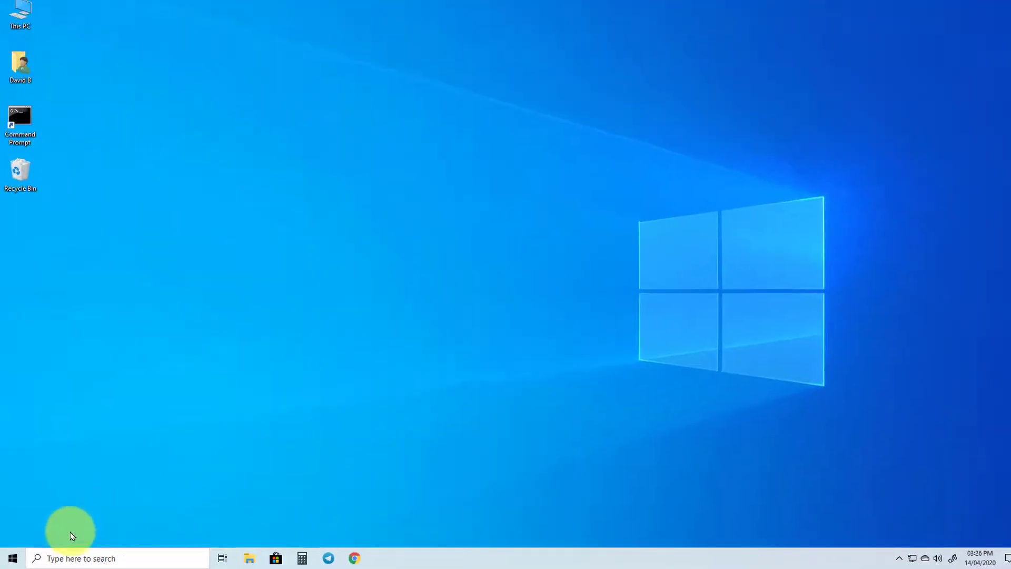
click(11, 558)
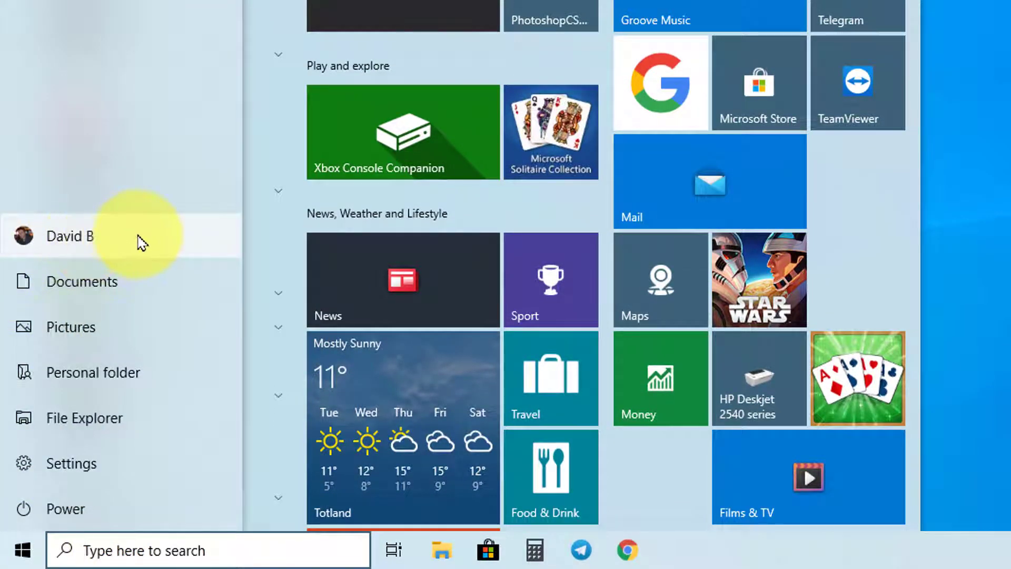
click(71, 235)
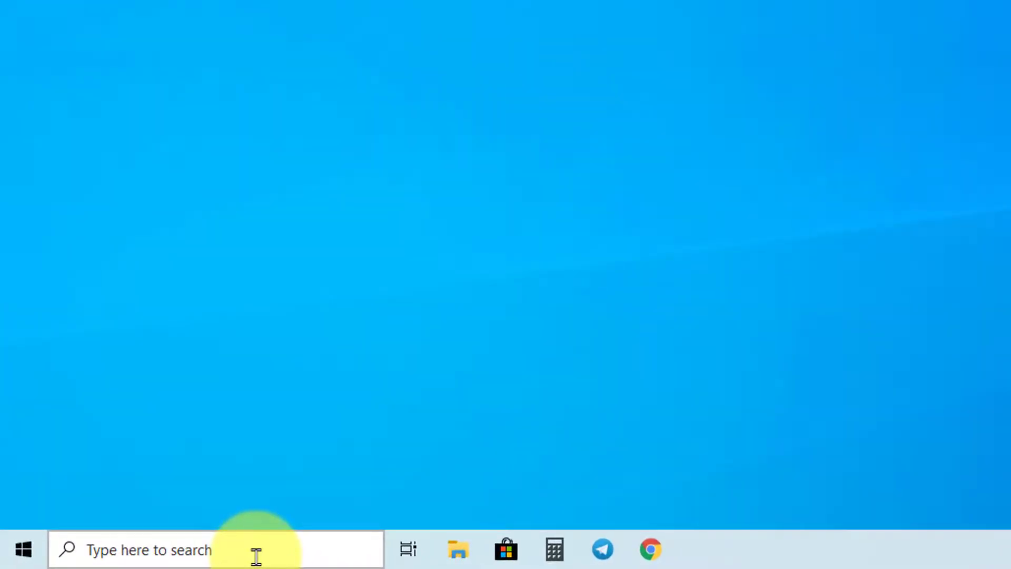
Search 'cmd' and launch Command Prompt as administrator again
text(cmd)
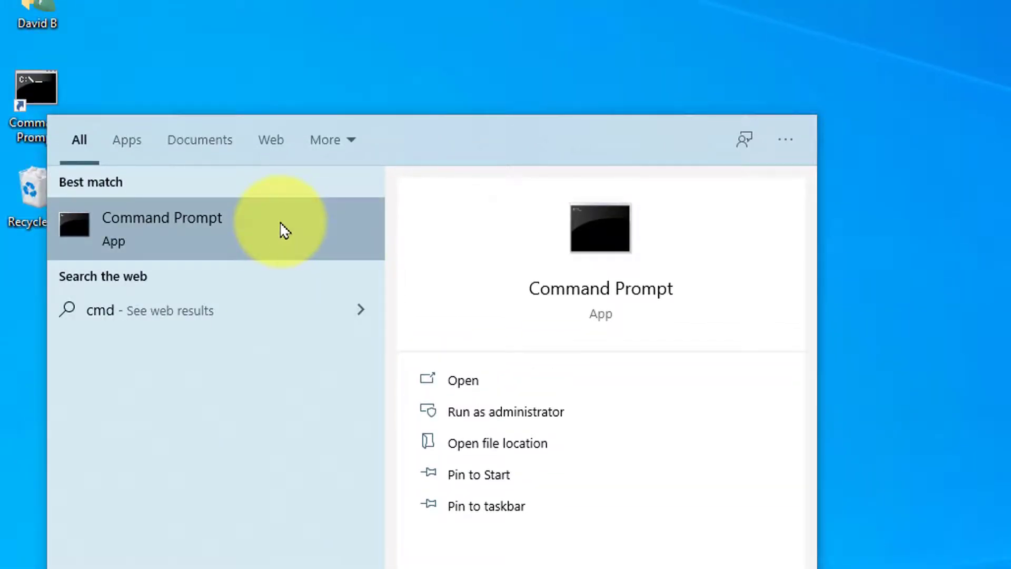
right_click(162, 229)
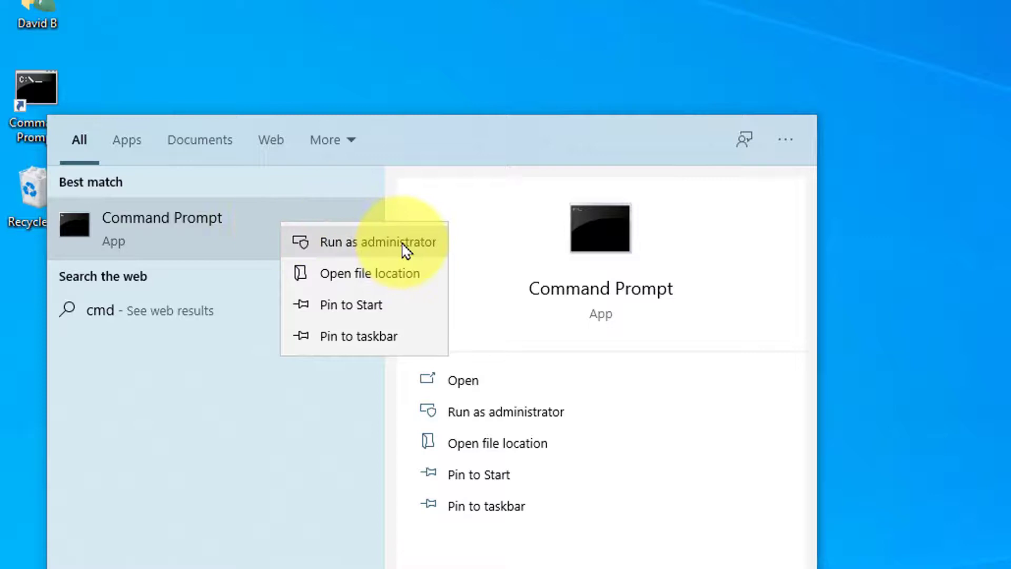
click(377, 241)
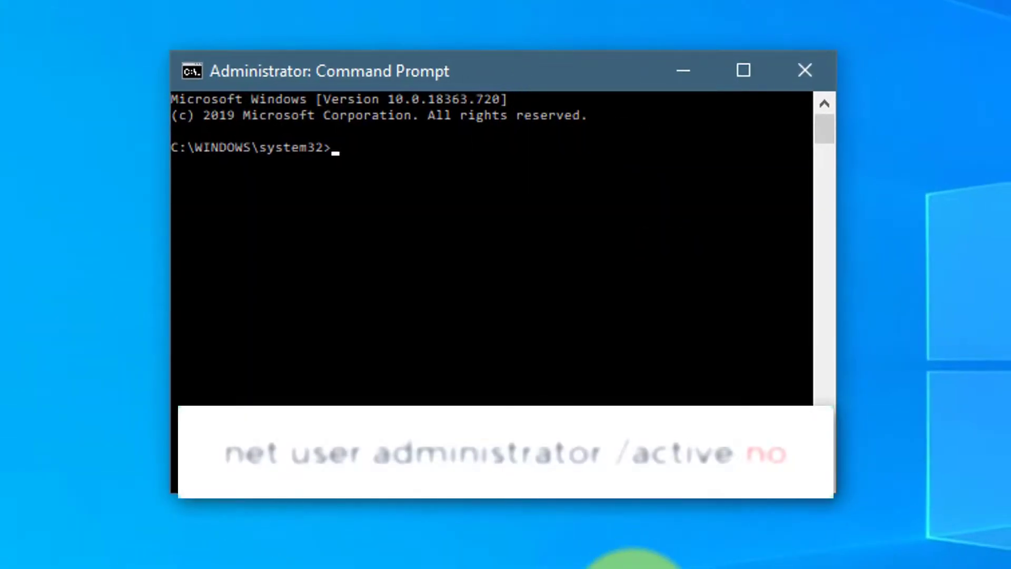
Edit the previous command into 'net user administrator /active:no' and run it
text(net user administrator /active:yes)
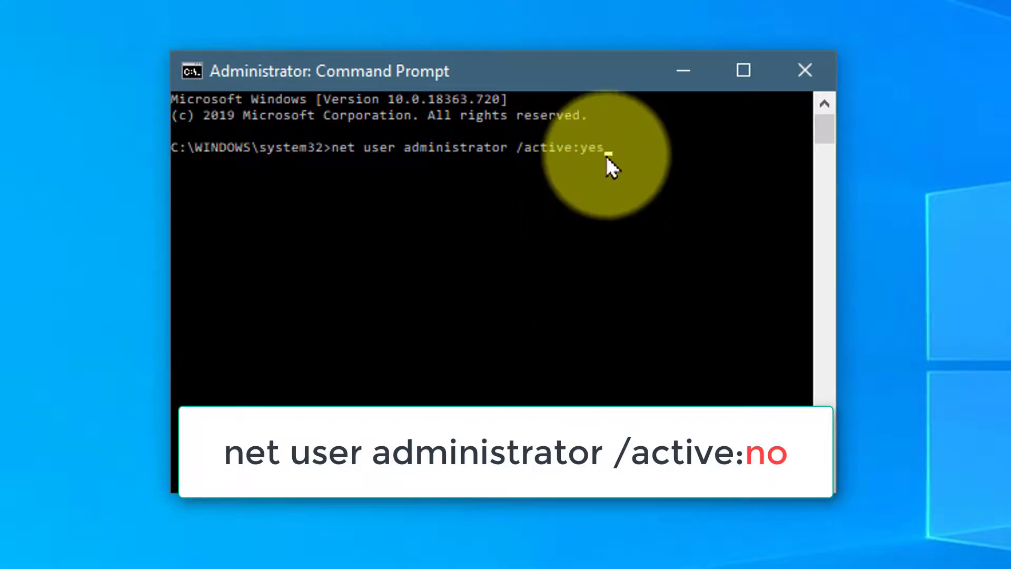
key(Backspace)
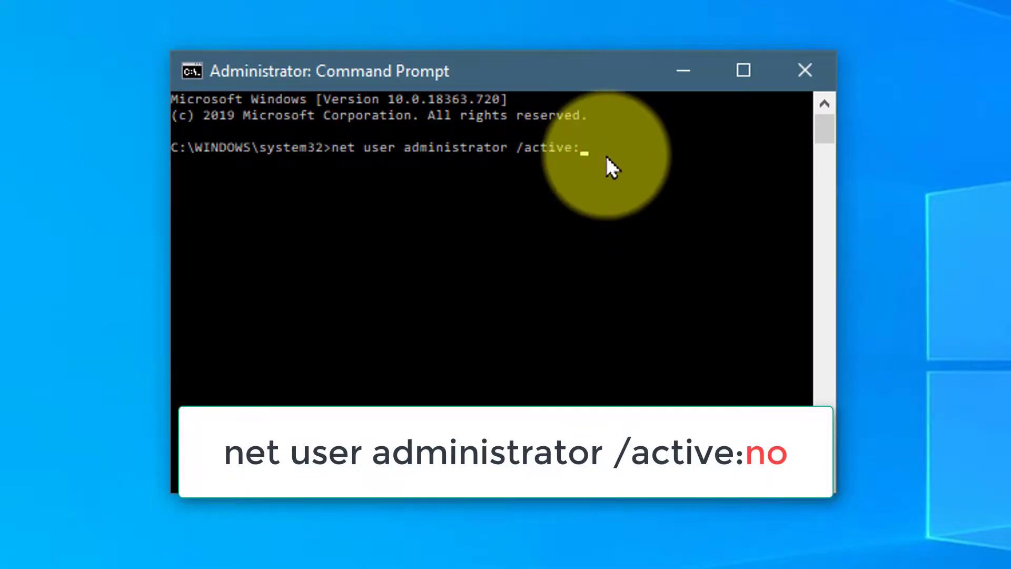
text(no)
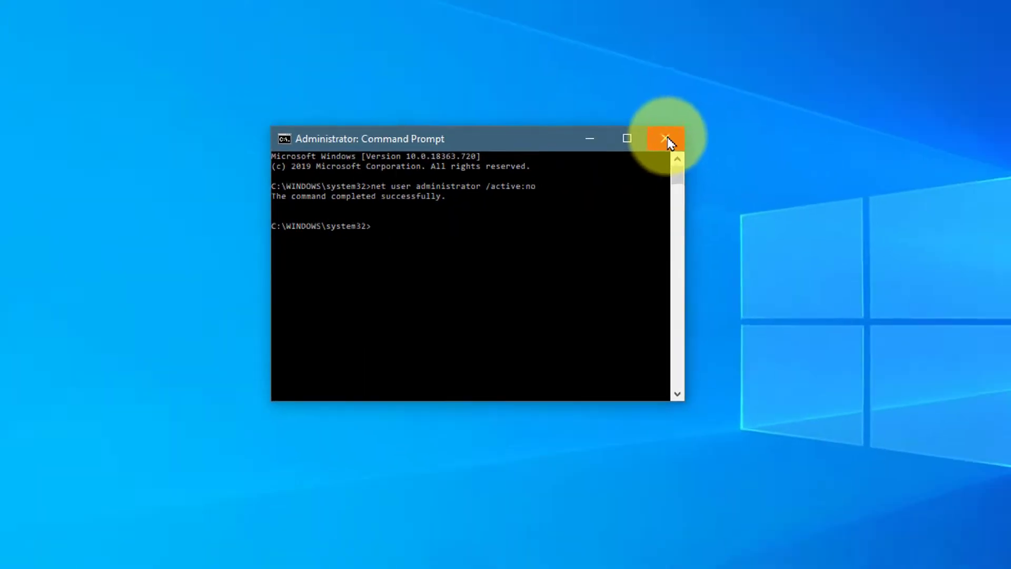
Close Command Prompt and check the Start menu account options, showing only David B
click(667, 139)
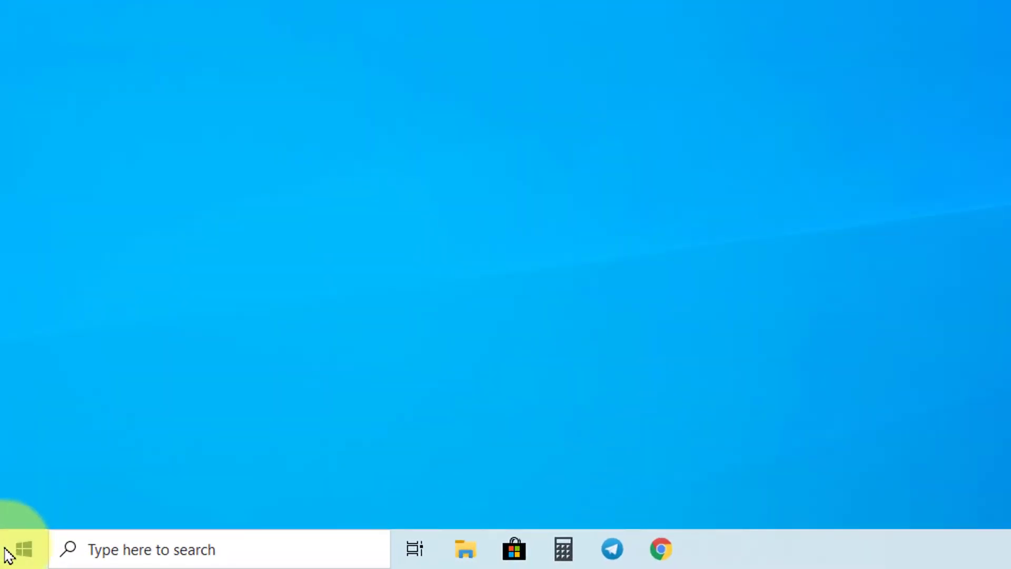
click(22, 549)
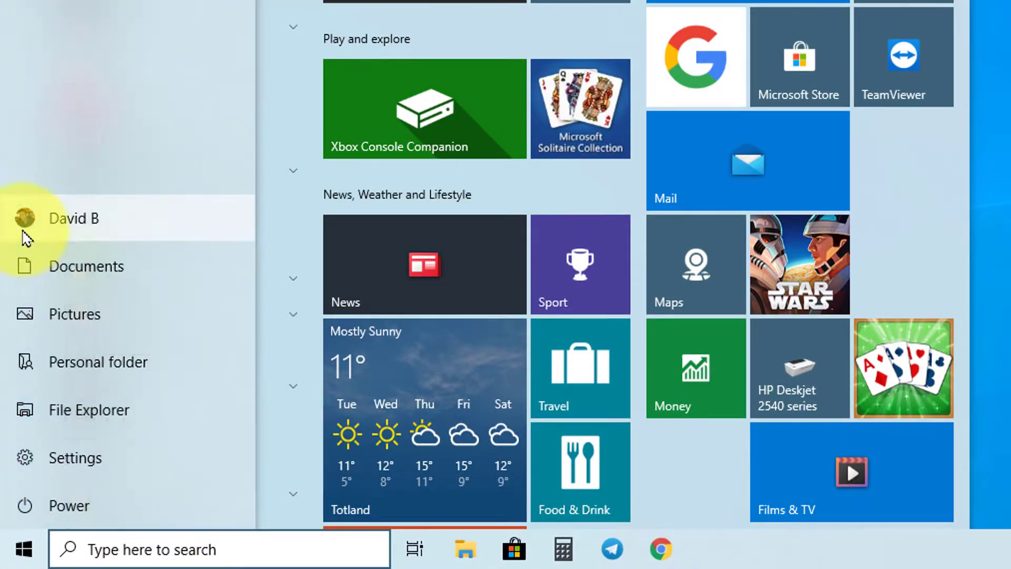
click(73, 218)
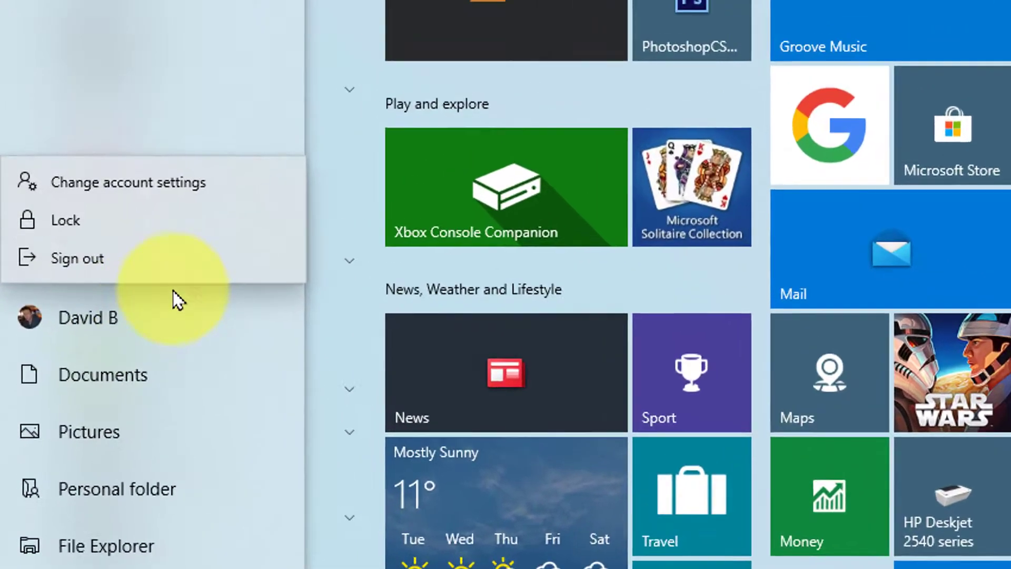